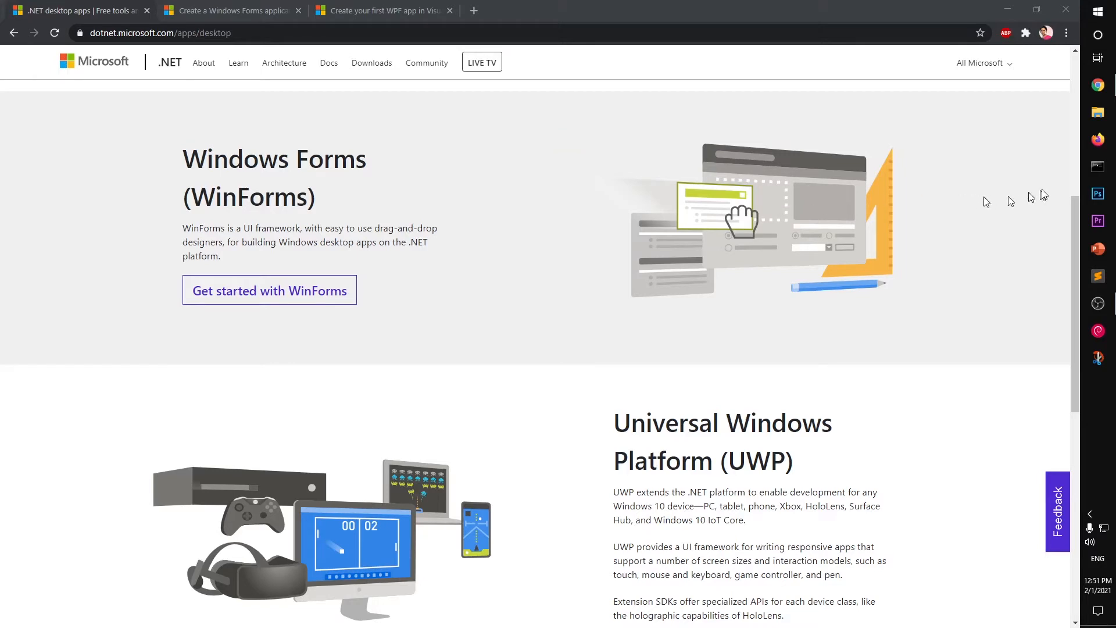
Step: Run csc in a Command Prompt from the taskbar to test the compiler
{"action": "left_click", "coordinate": [1097, 167]}
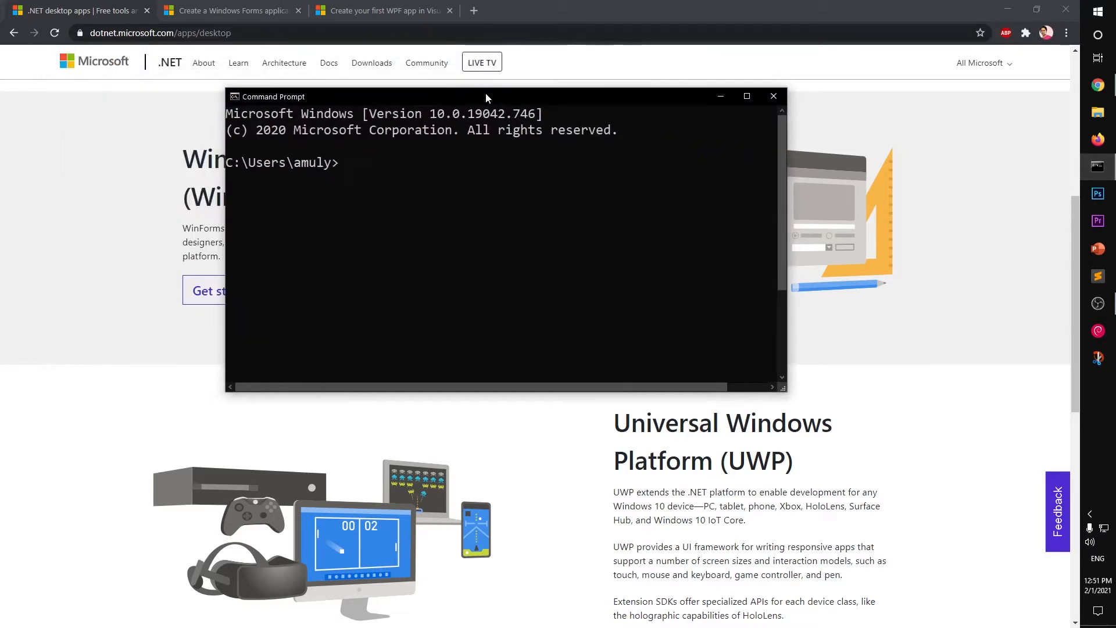
{"action": "type", "text": "csc"}
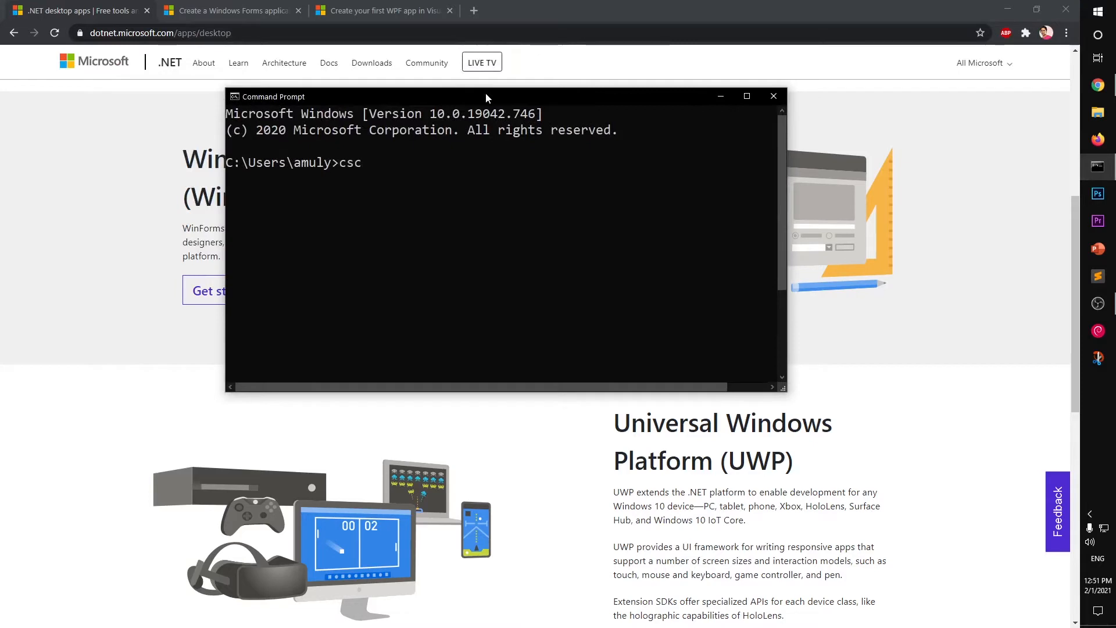
{"action": "key", "text": "Enter"}
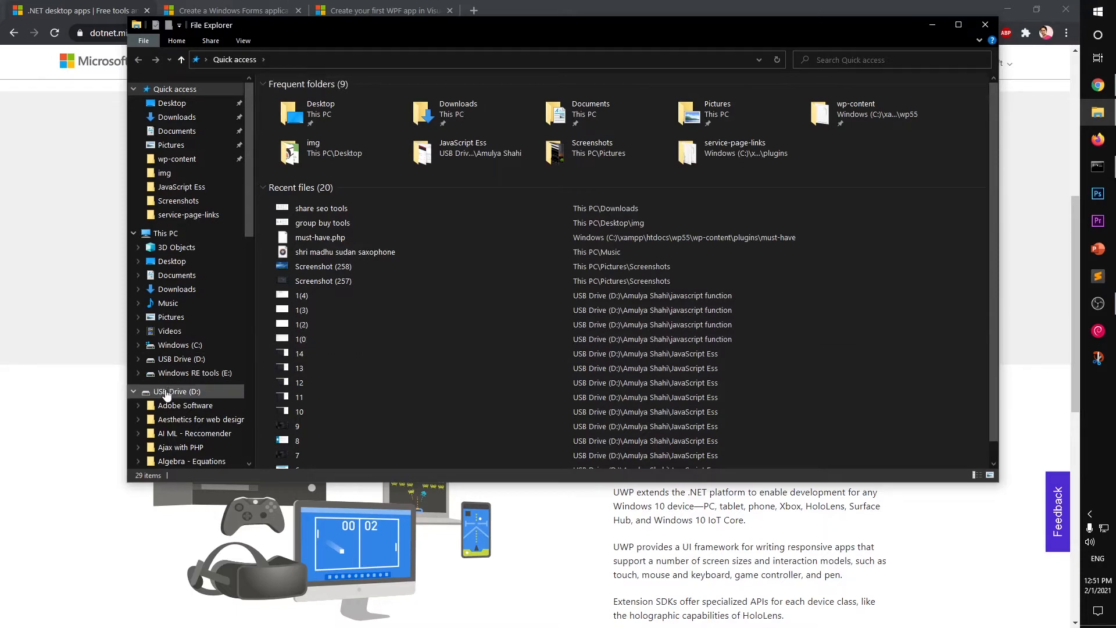
Step: Browse This PC to the C:\Windows folder
{"action": "left_click", "coordinate": [165, 233]}
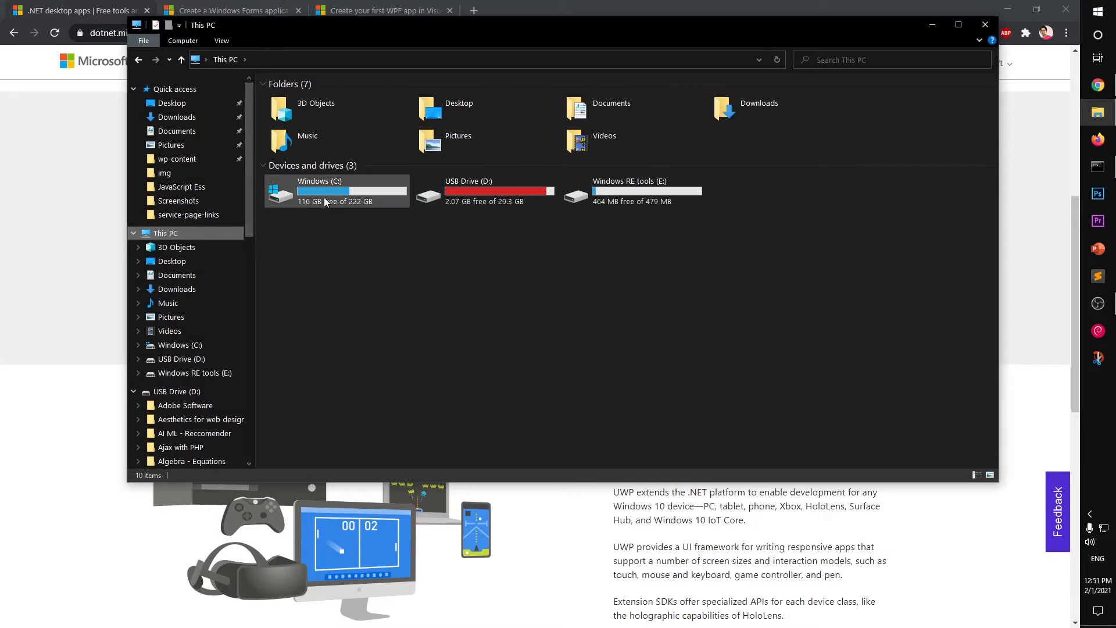
{"action": "double_click", "coordinate": [320, 190]}
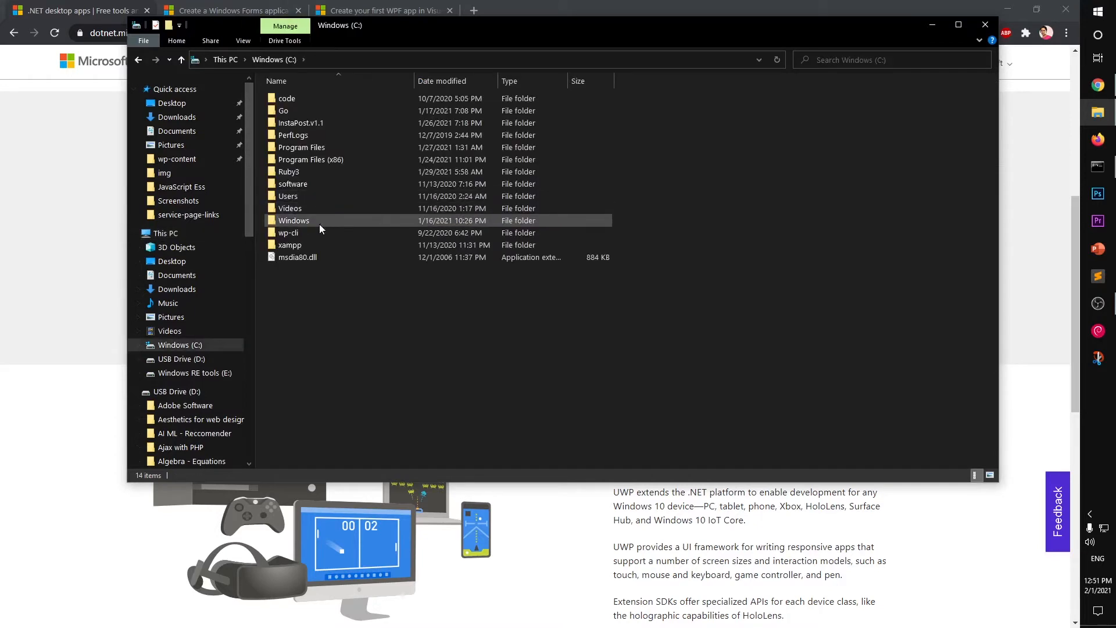
{"action": "double_click", "coordinate": [294, 220]}
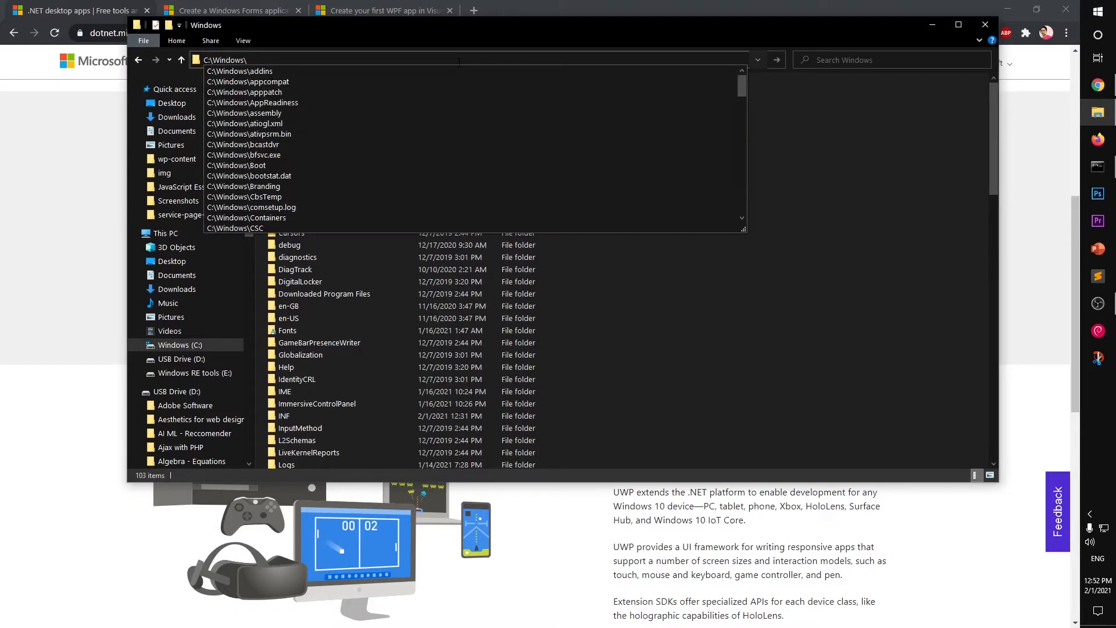
Step: Go to C:\Windows\Microsoft.NET via the address bar suggestions
{"action": "type", "text": "M"}
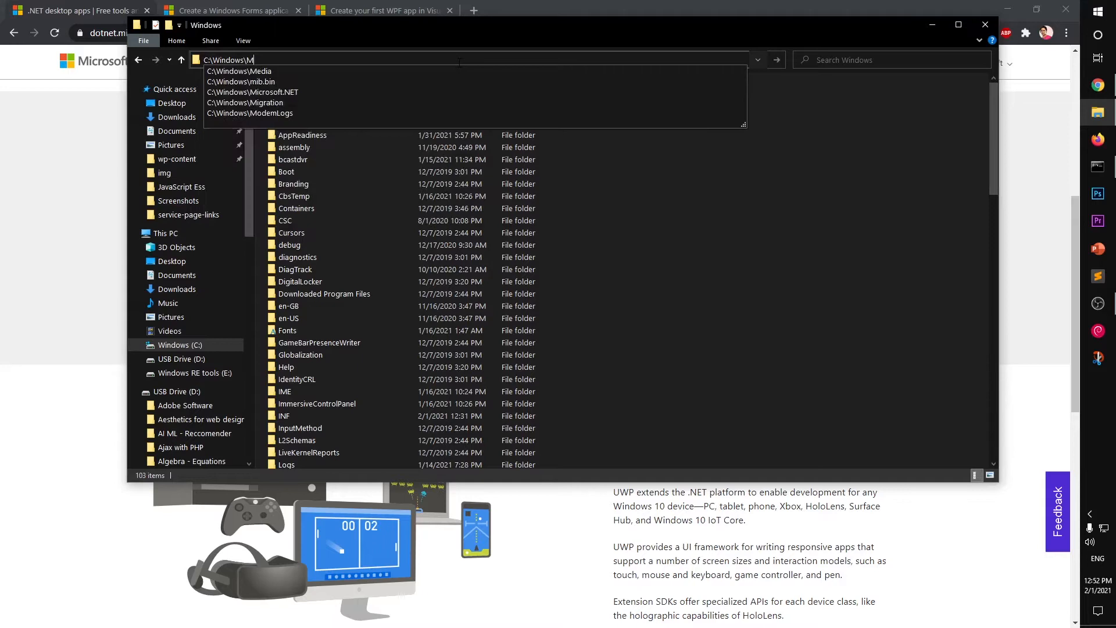
{"action": "type", "text": "i"}
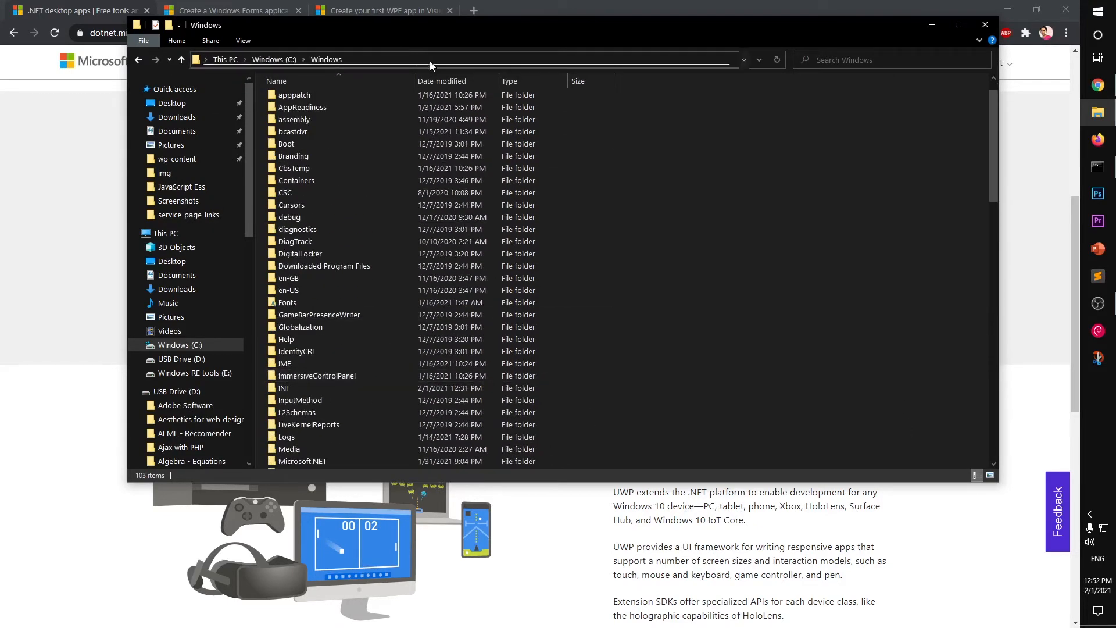
{"action": "left_click", "coordinate": [427, 59]}
{"action": "type", "text": "C:\\Windows\\mib.bin"}
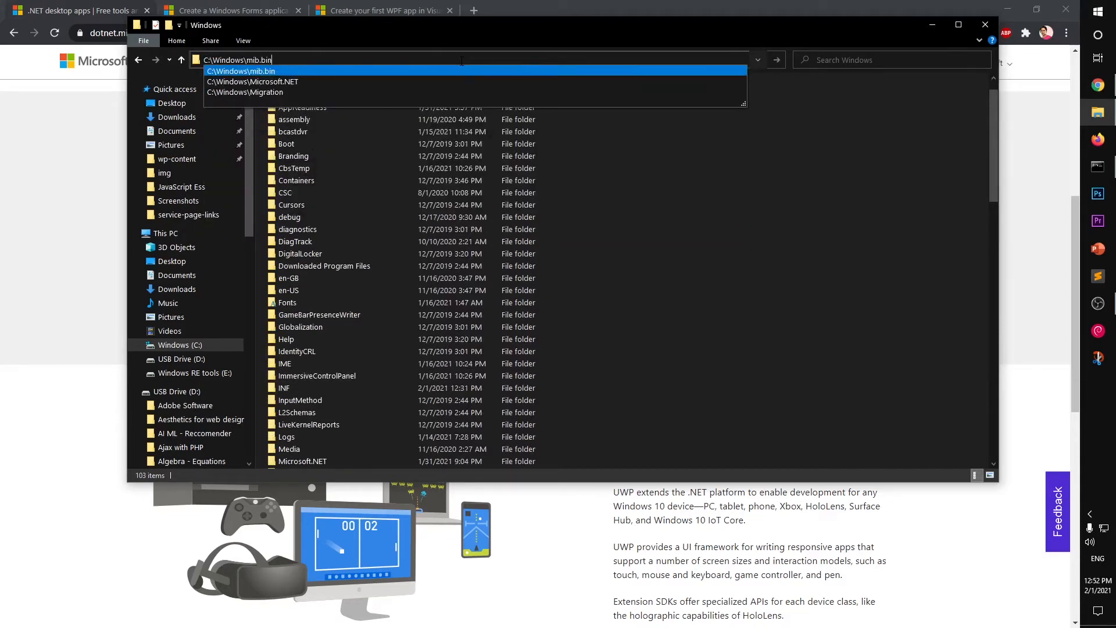
{"action": "left_click", "coordinate": [251, 81]}
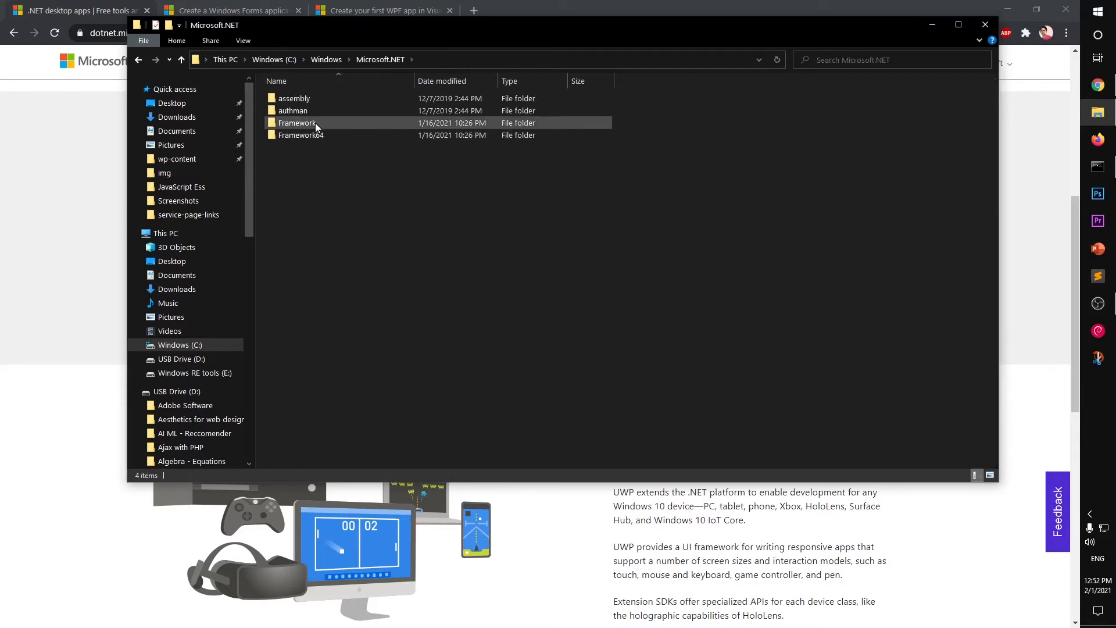
Step: Check Framework, then open Framework64\v4.0.30319 with its 402 items
{"action": "double_click", "coordinate": [297, 122]}
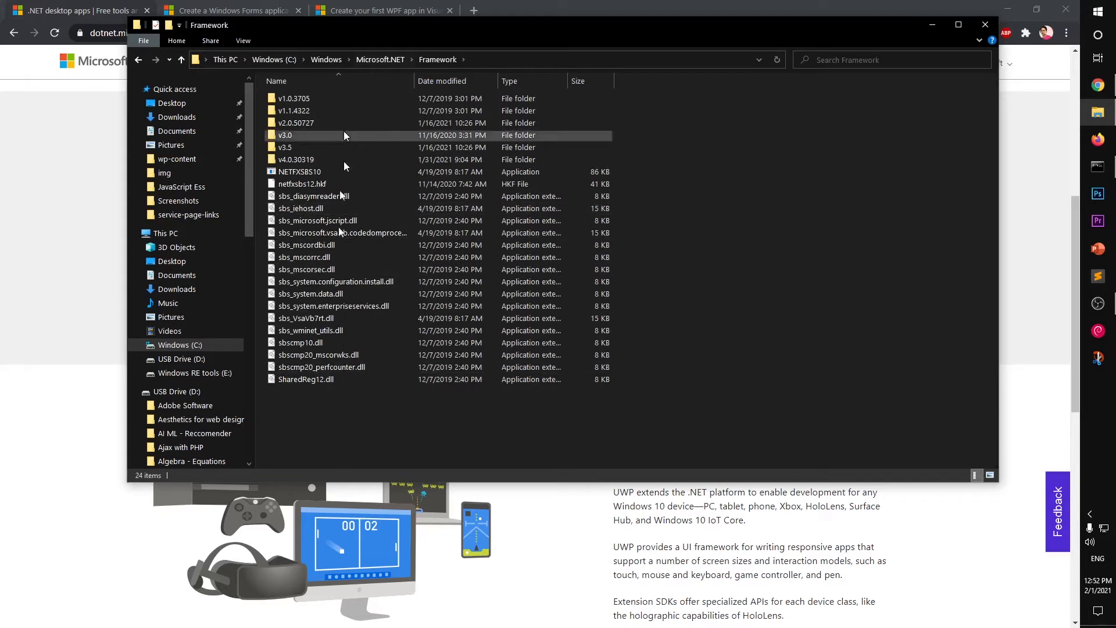
{"action": "left_click", "coordinate": [379, 59]}
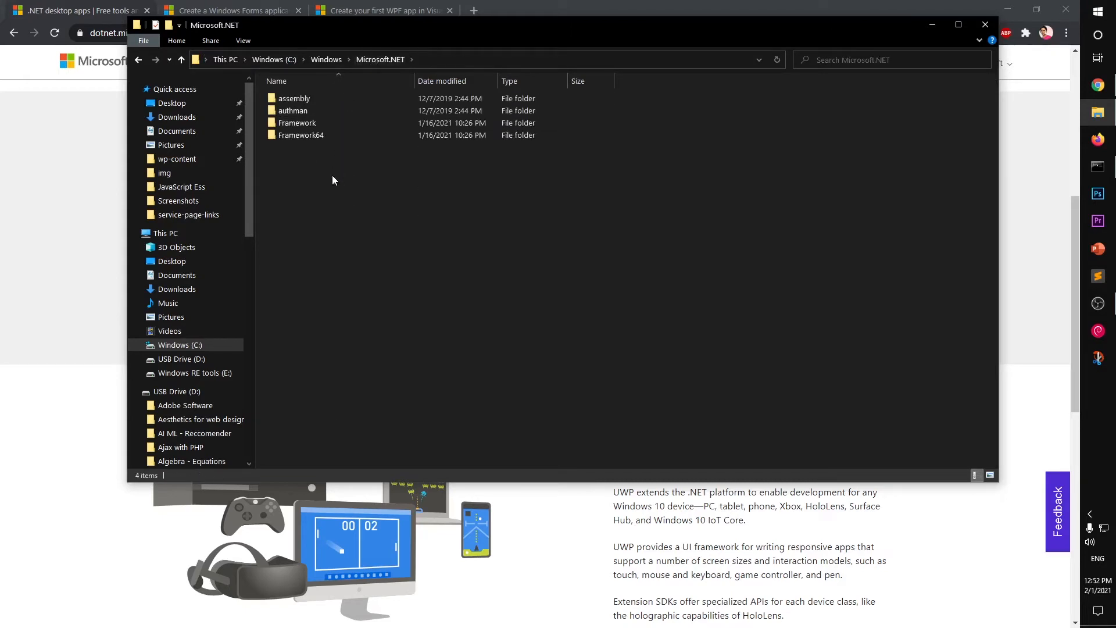
{"action": "double_click", "coordinate": [299, 134]}
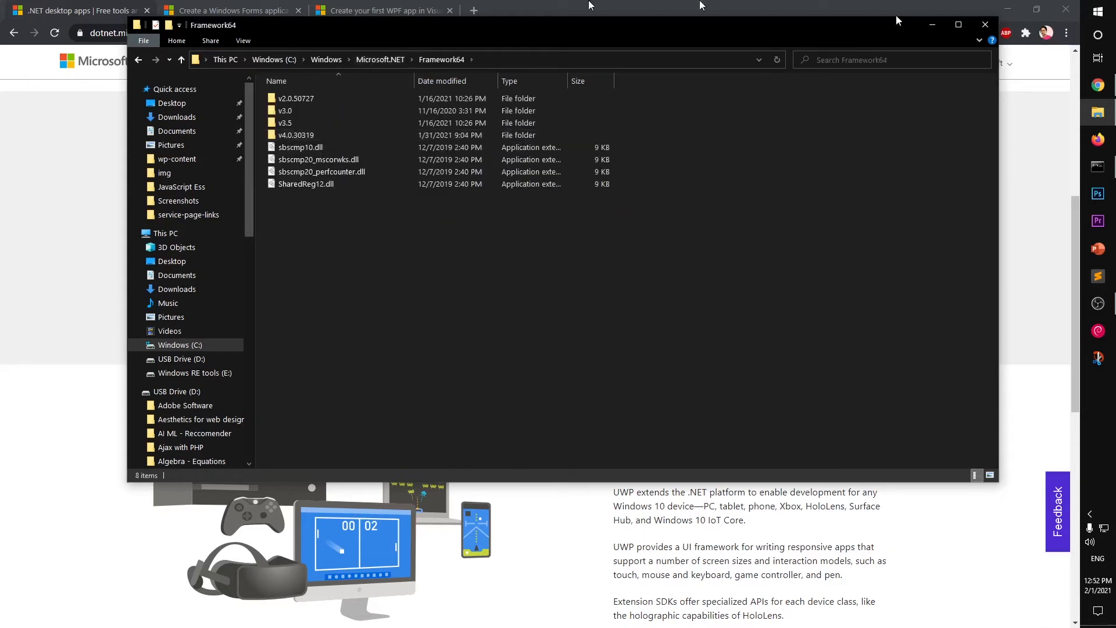
{"action": "mouse_move", "coordinate": [361, 199]}
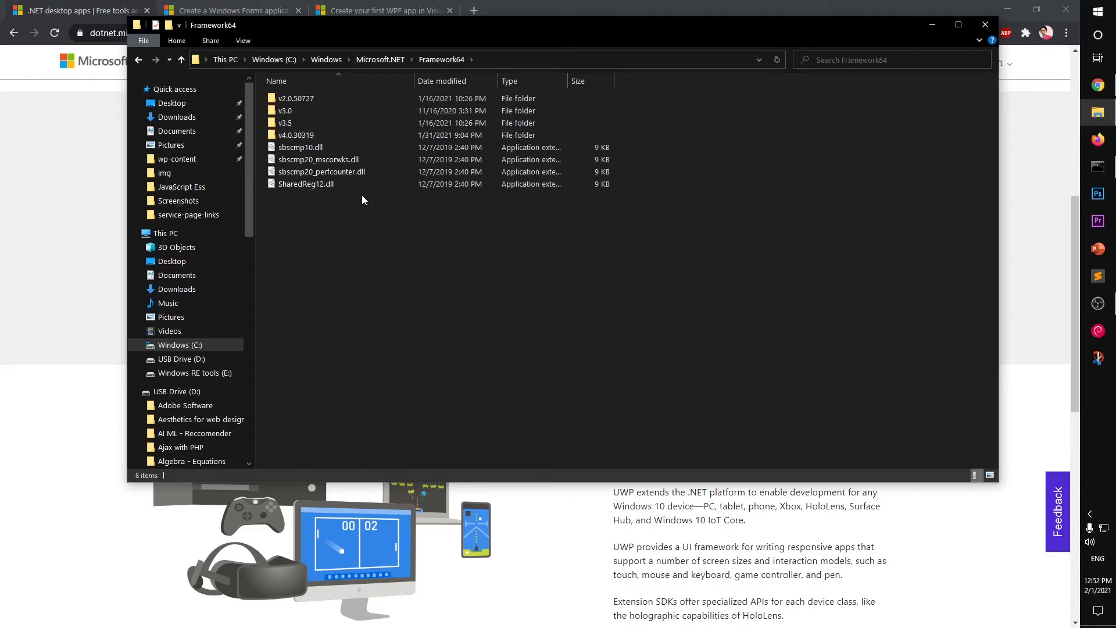
{"action": "mouse_move", "coordinate": [483, 64]}
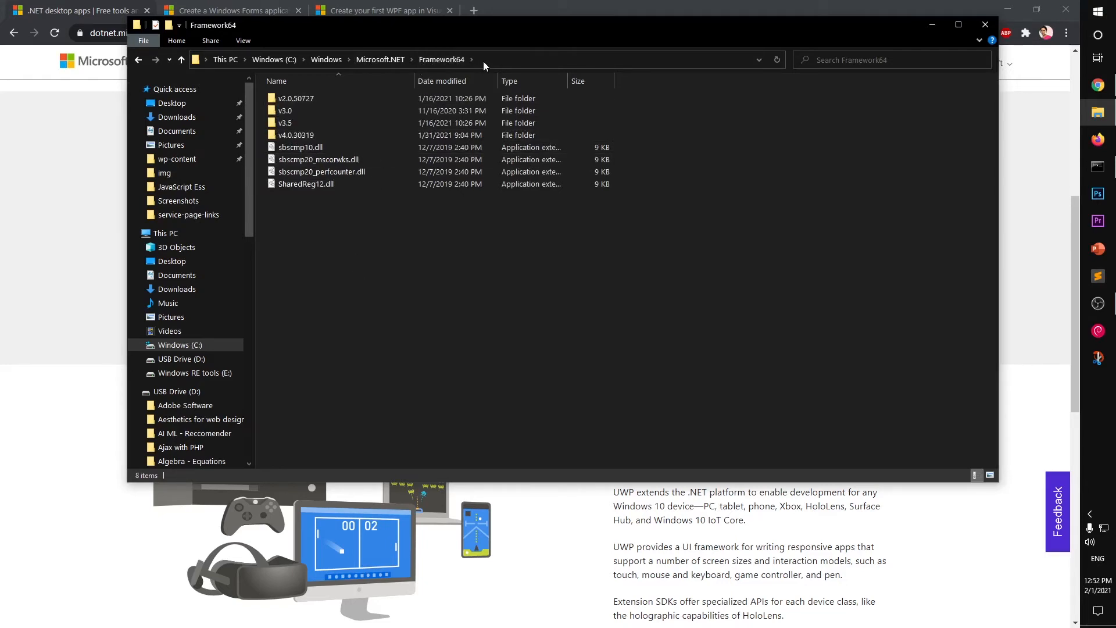
{"action": "left_click", "coordinate": [294, 99]}
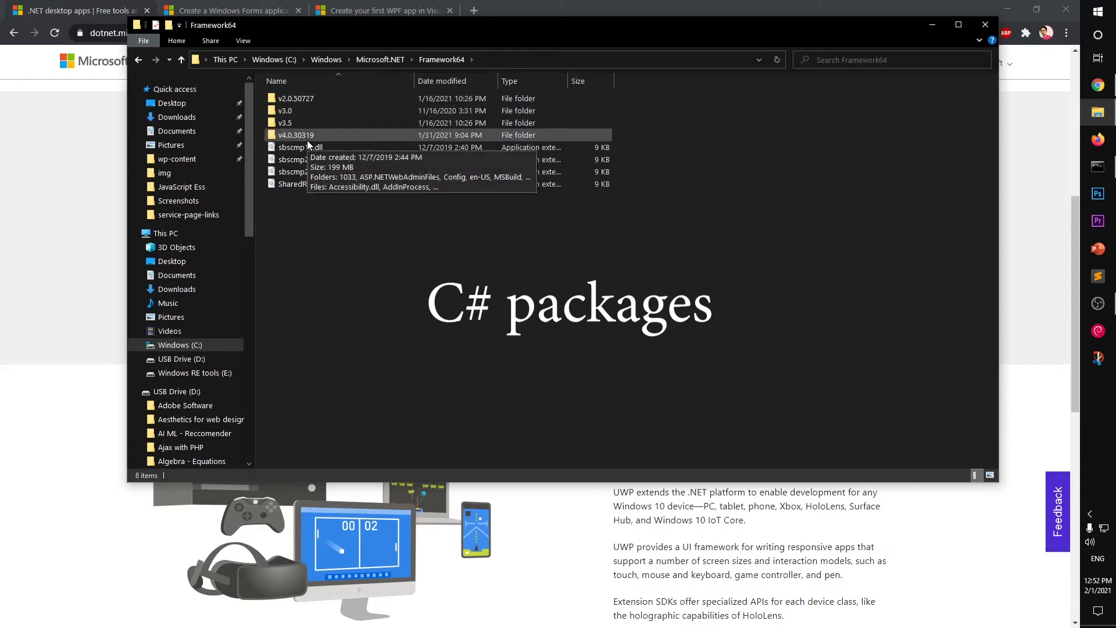
{"action": "double_click", "coordinate": [295, 134]}
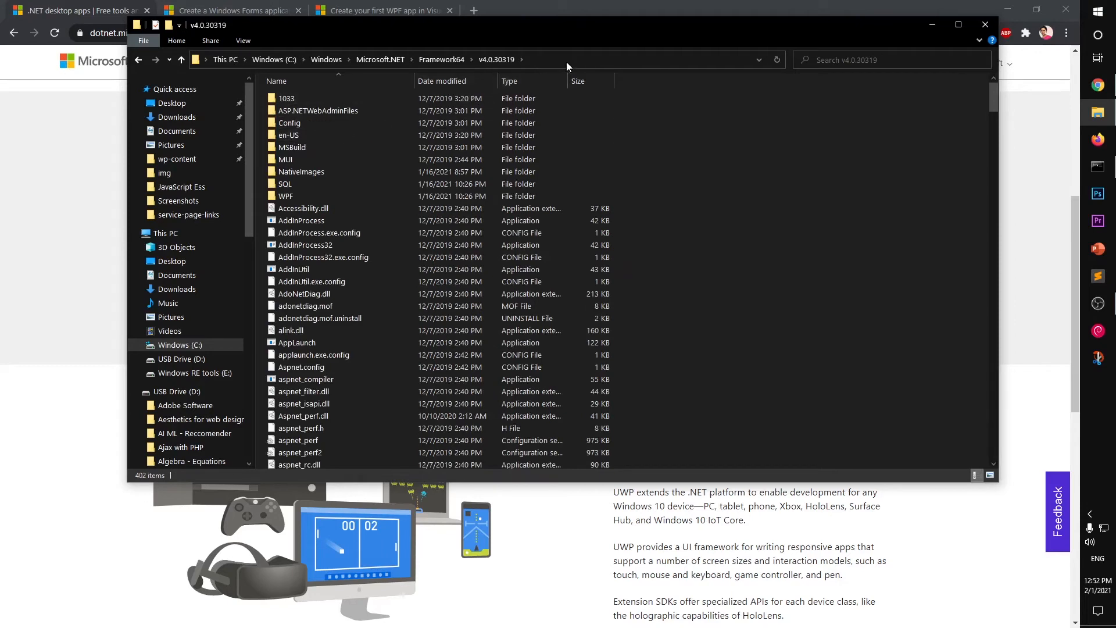
Step: Copy the path C:\Windows\Microsoft.NET\Framework64\v4.0.30319 from the address bar
{"action": "left_click", "coordinate": [569, 60]}
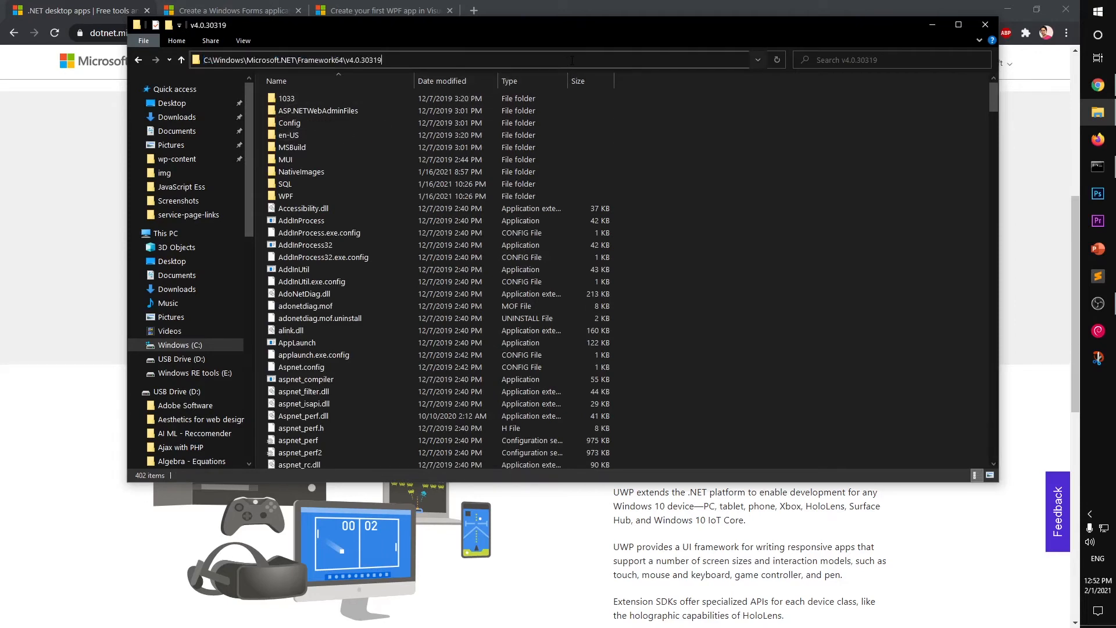
{"action": "type", "text": "cs"}
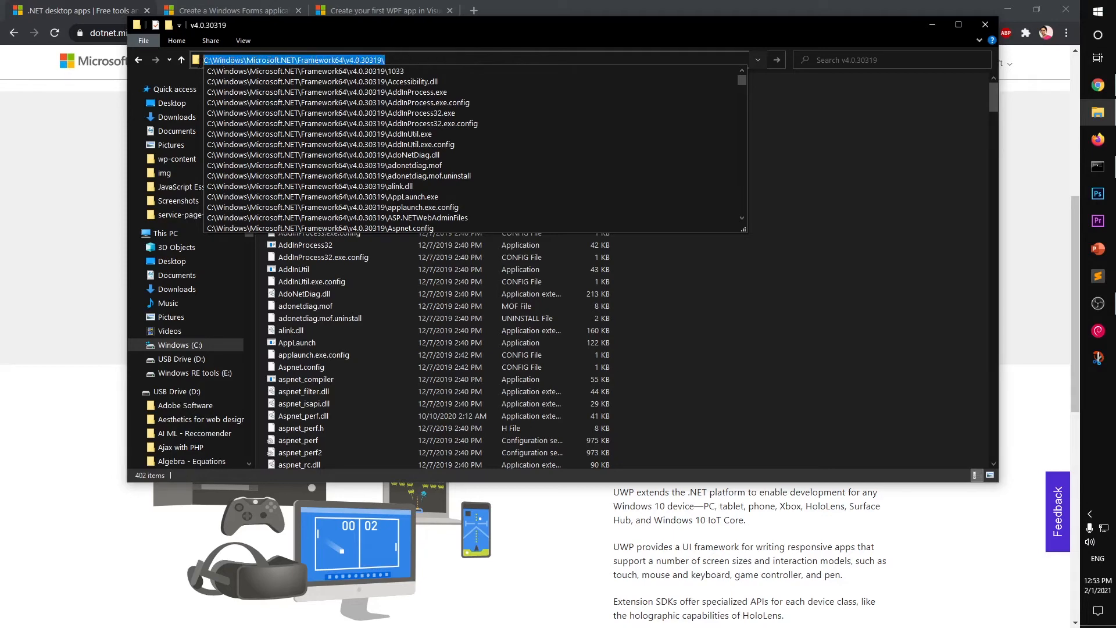
{"action": "right_click", "coordinate": [291, 60]}
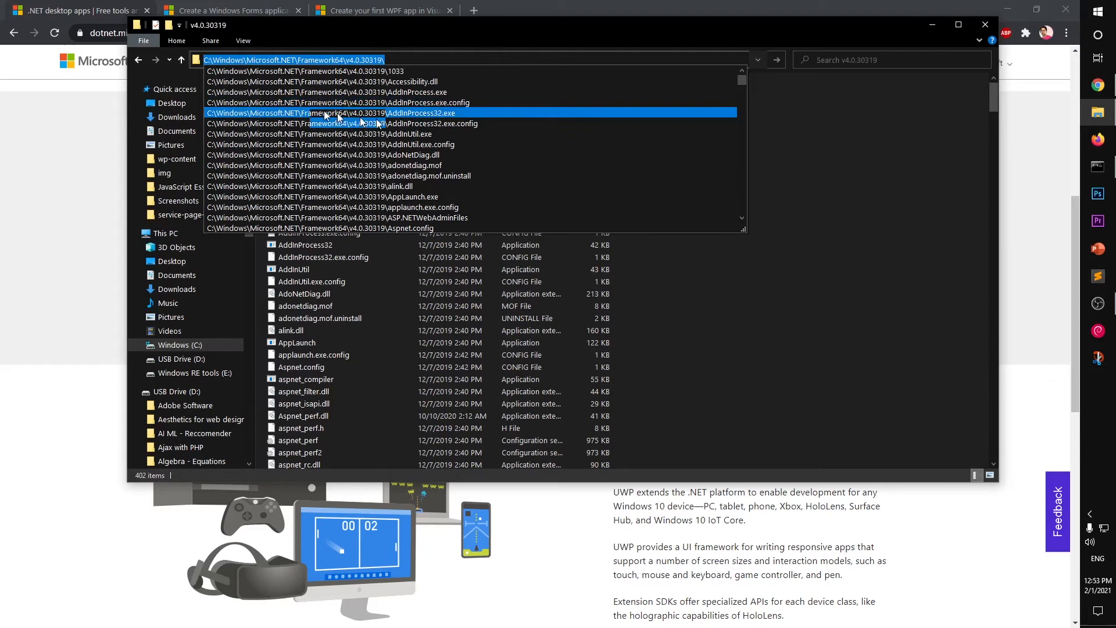
{"action": "mouse_move", "coordinate": [564, 218]}
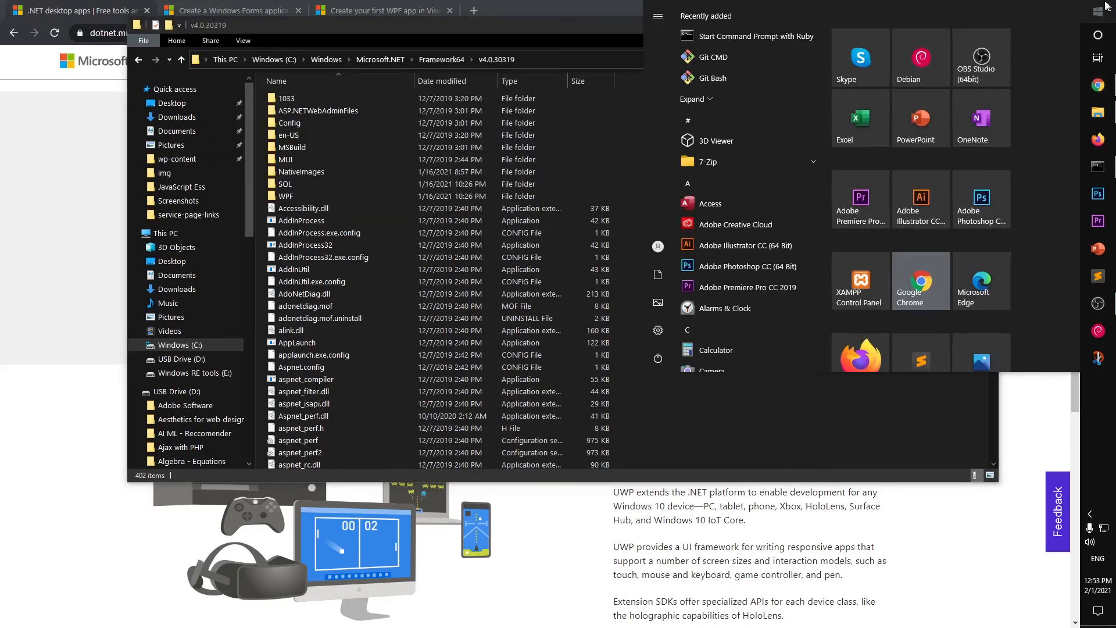
Step: Search 'var' and open Environment Variables from Edit the system environment variables
{"action": "type", "text": "var"}
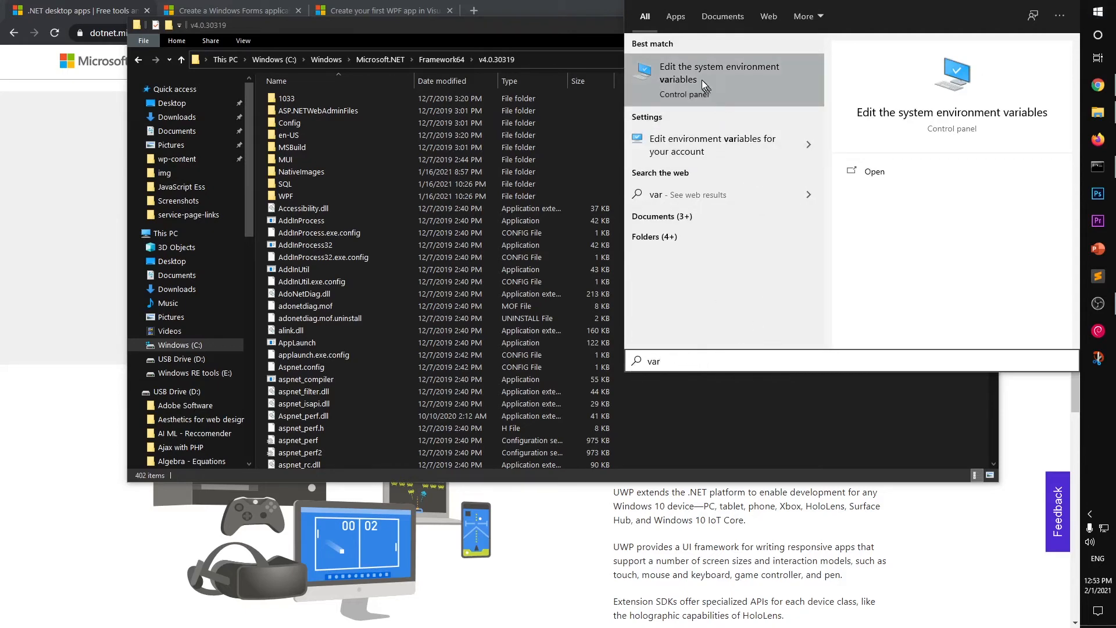
{"action": "left_click", "coordinate": [719, 72]}
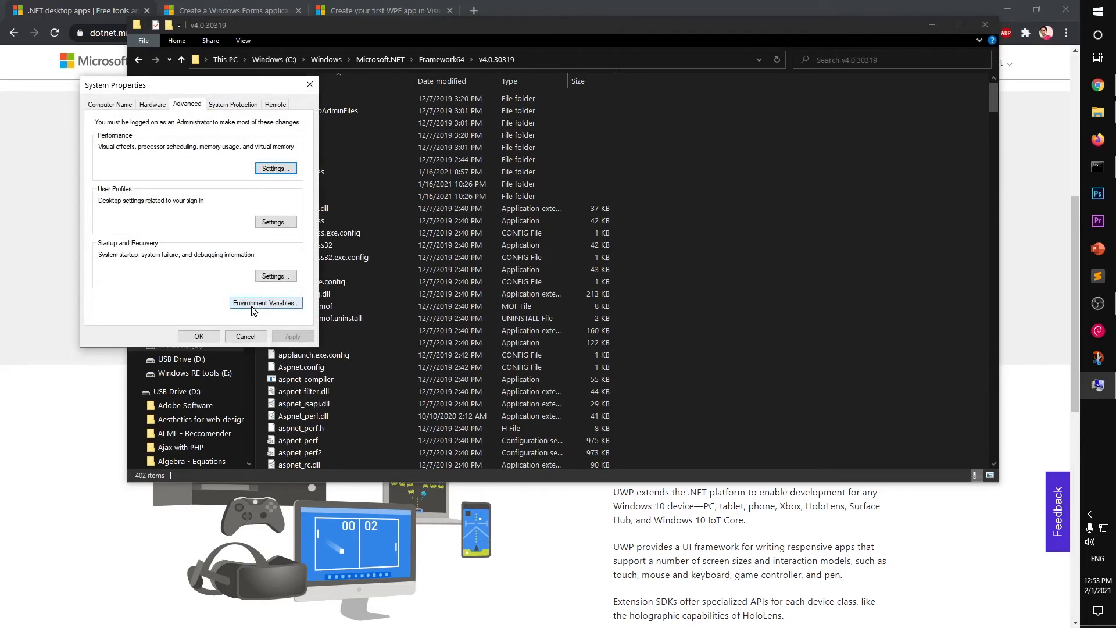
{"action": "left_click", "coordinate": [266, 302]}
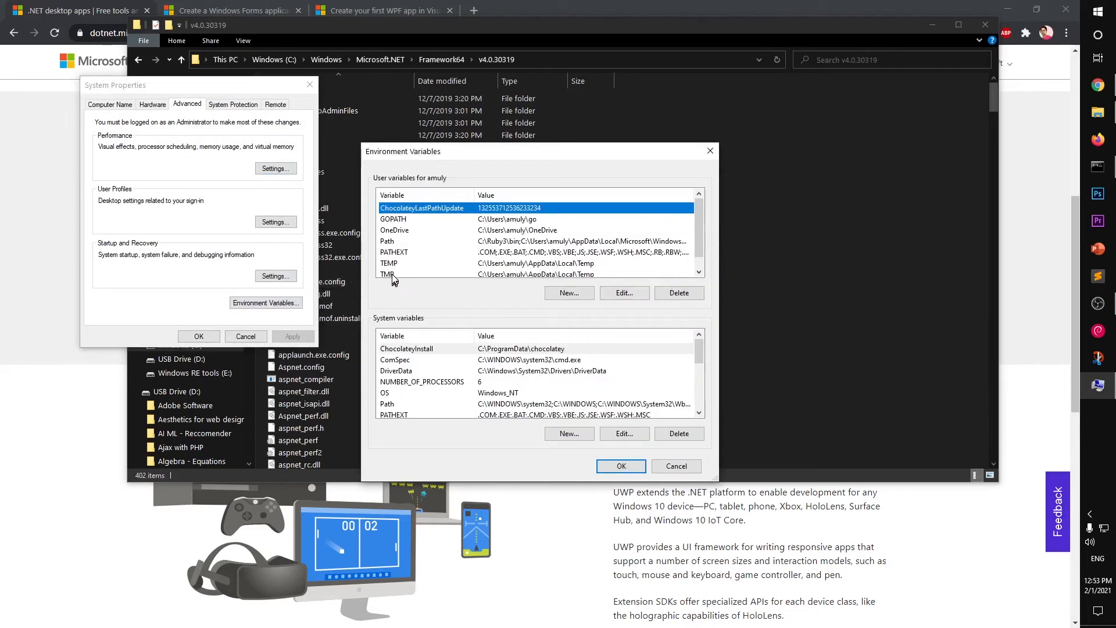
Step: Select the Path variable and open its entry list for editing
{"action": "left_click", "coordinate": [387, 241]}
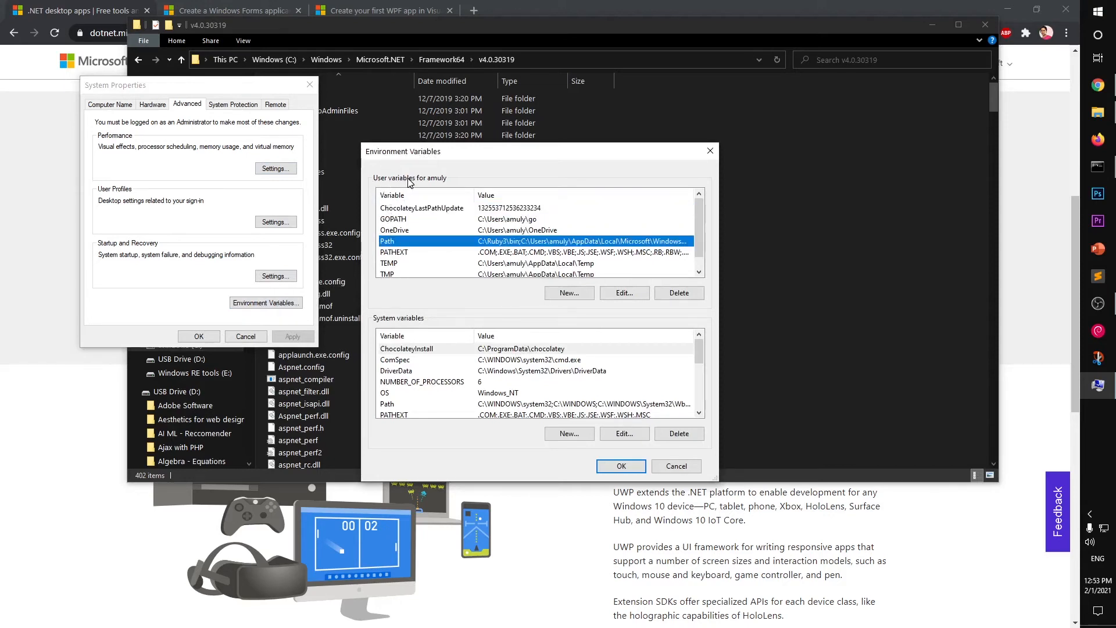
{"action": "mouse_move", "coordinate": [380, 325]}
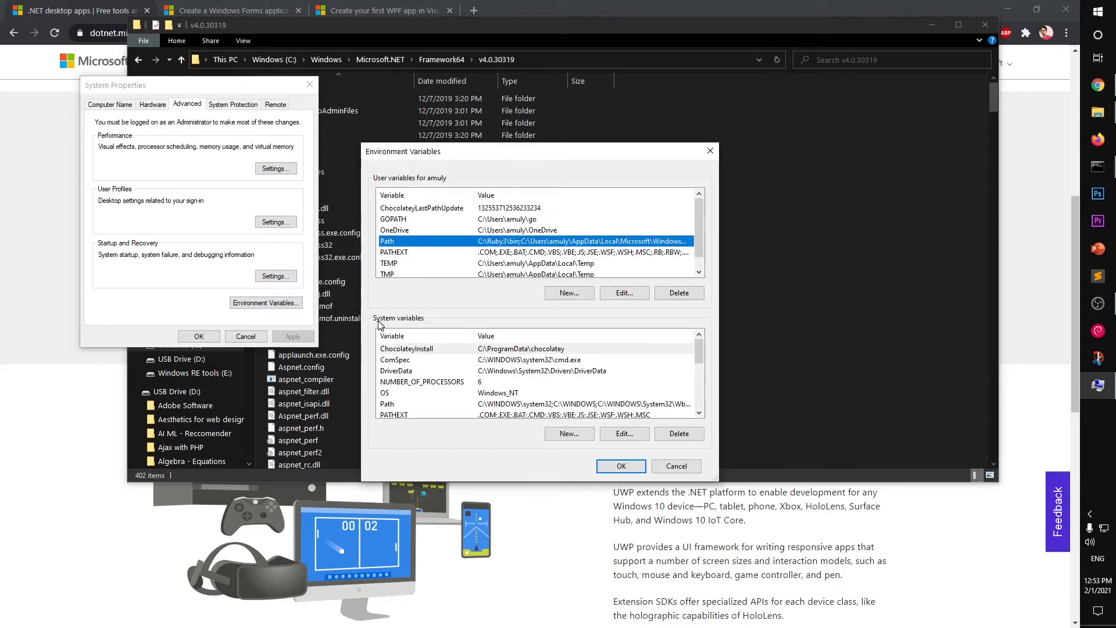
{"action": "mouse_move", "coordinate": [396, 416]}
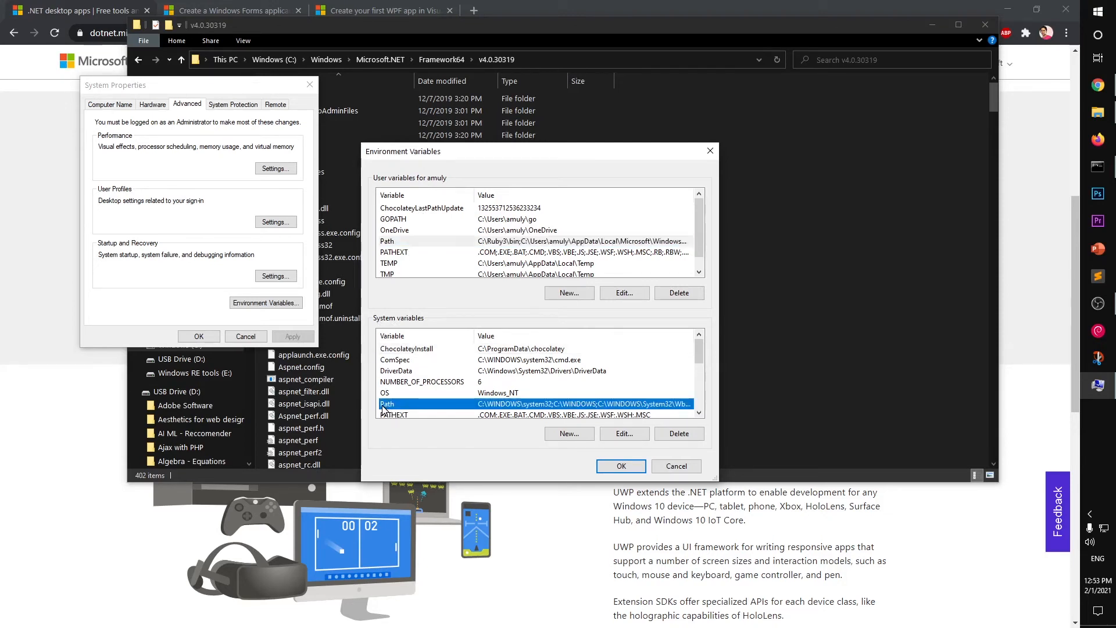
{"action": "mouse_move", "coordinate": [404, 408]}
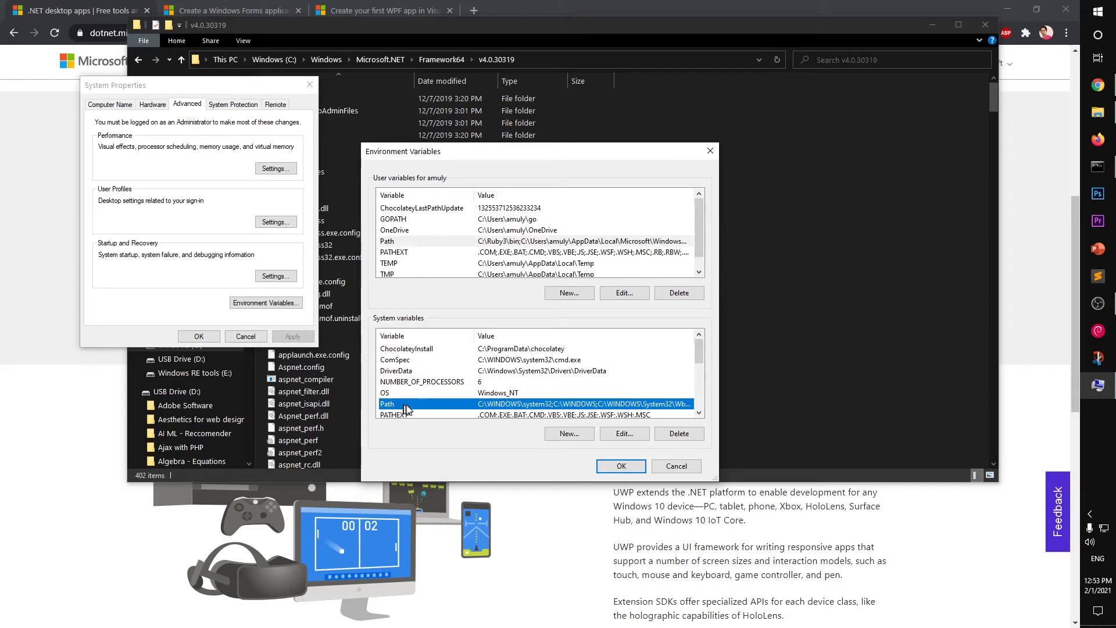
{"action": "left_click", "coordinate": [622, 433]}
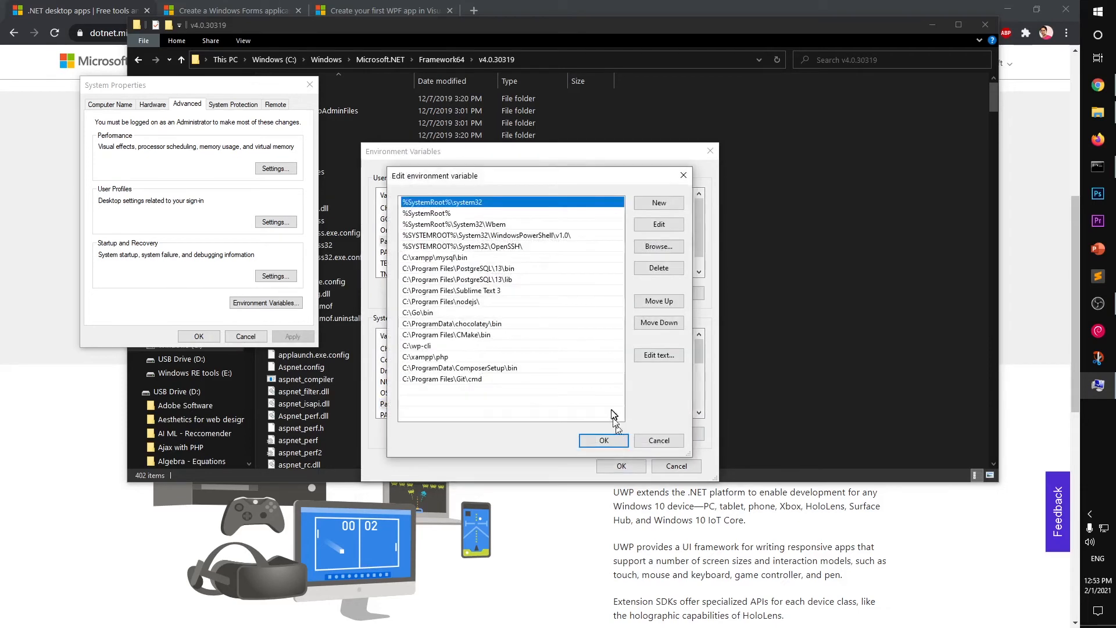
Step: Add the Framework64 v4.0.30319 path as a new Path entry and confirm all dialogs
{"action": "left_click", "coordinate": [657, 204]}
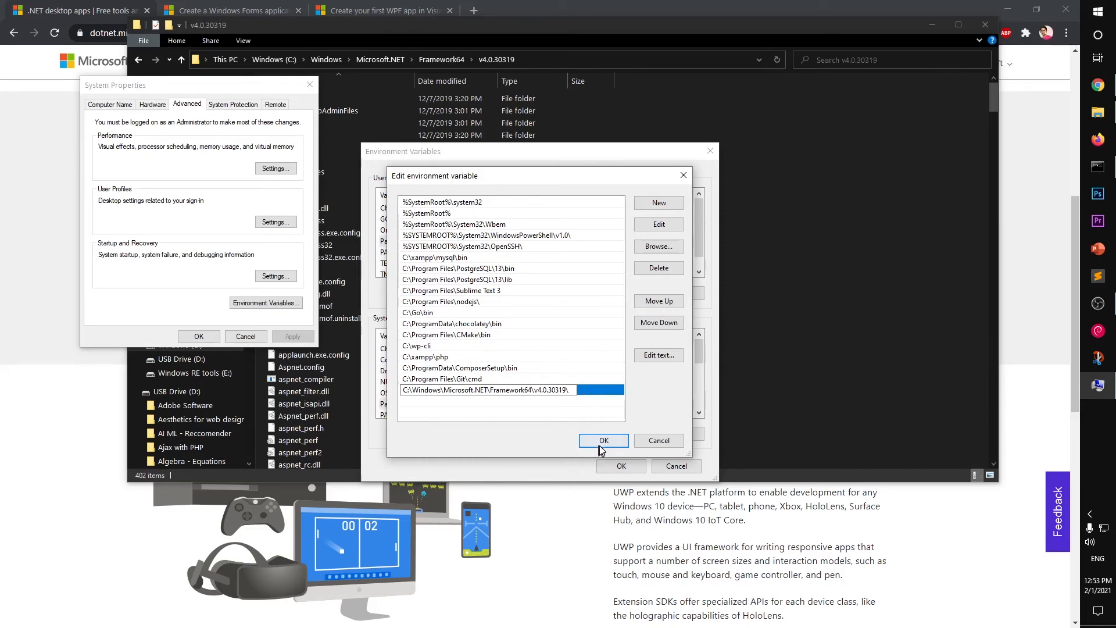
{"action": "left_click", "coordinate": [602, 441]}
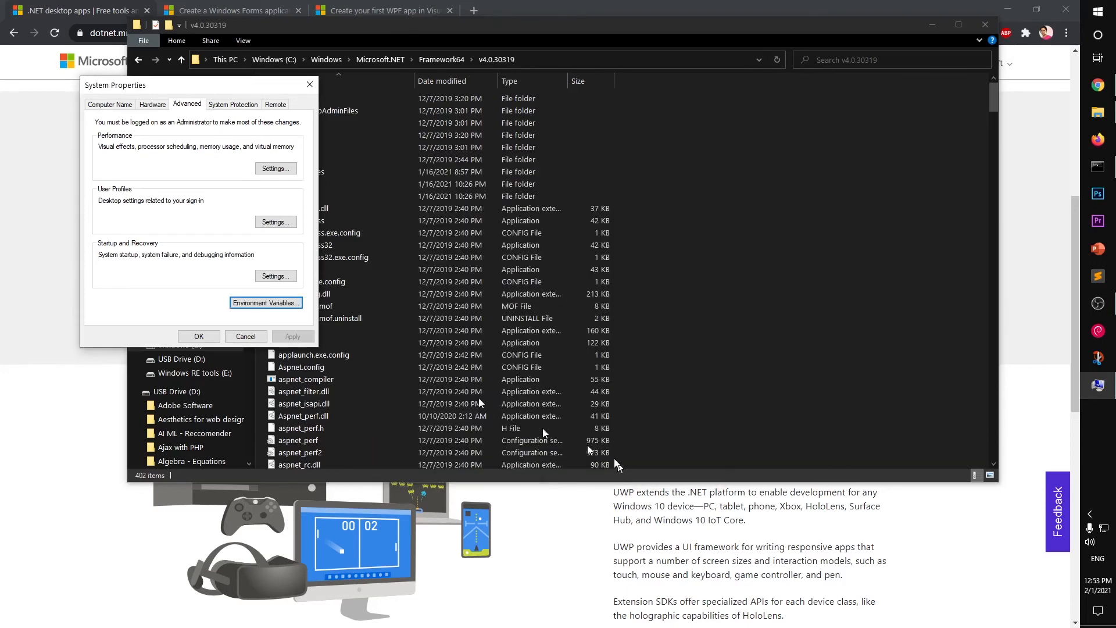
{"action": "left_click", "coordinate": [244, 336]}
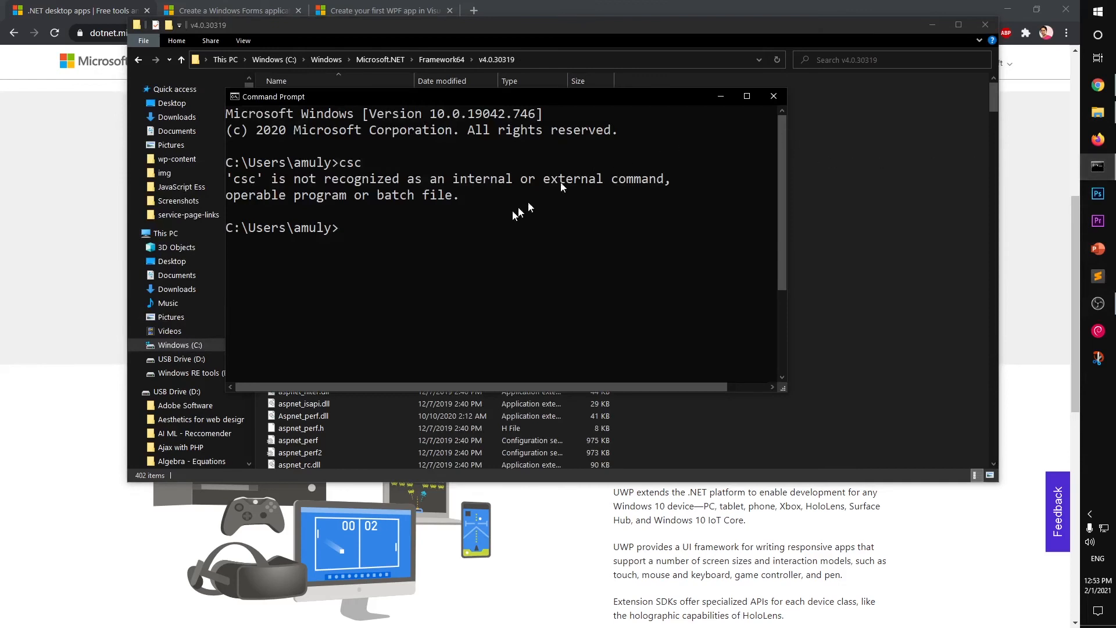
Step: Type csc at the prompt of a fresh Command Prompt window
{"action": "type", "text": "csc"}
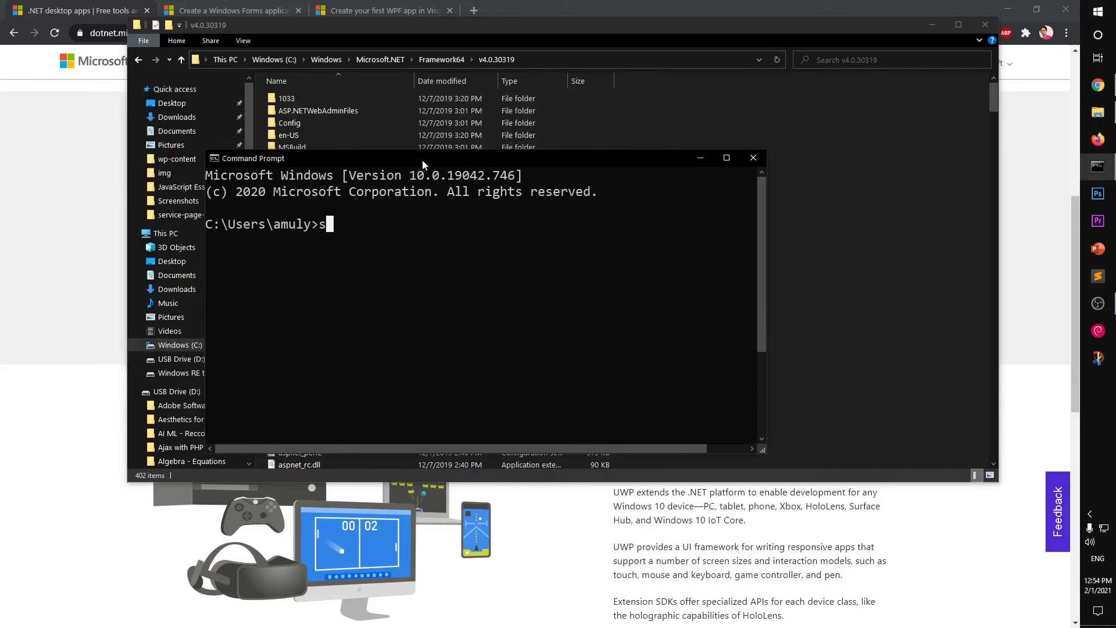
{"action": "type", "text": "csc"}
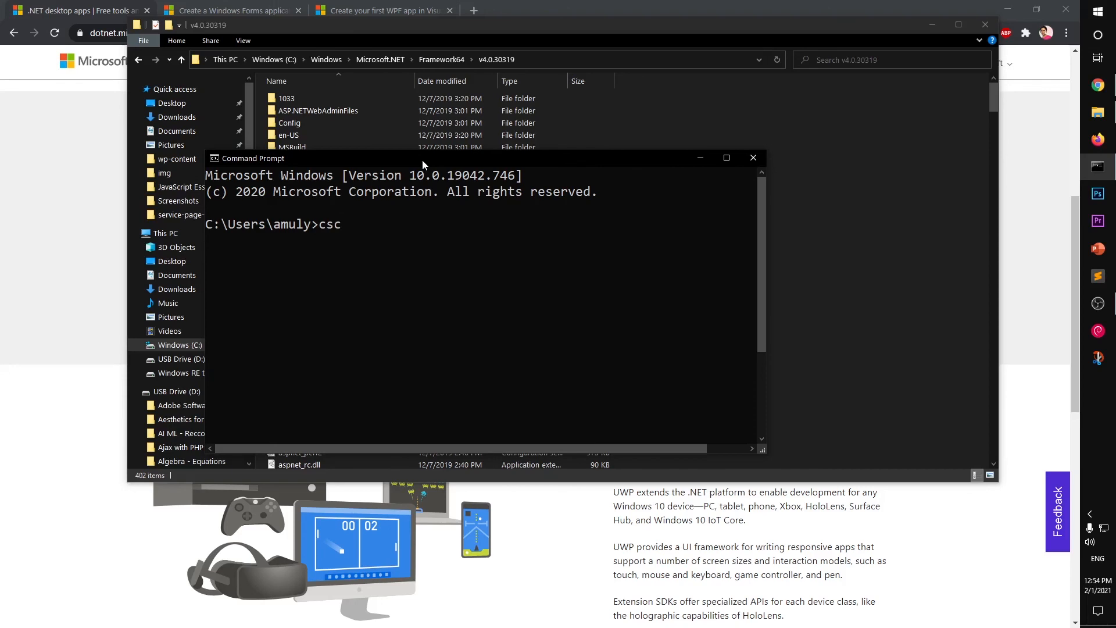